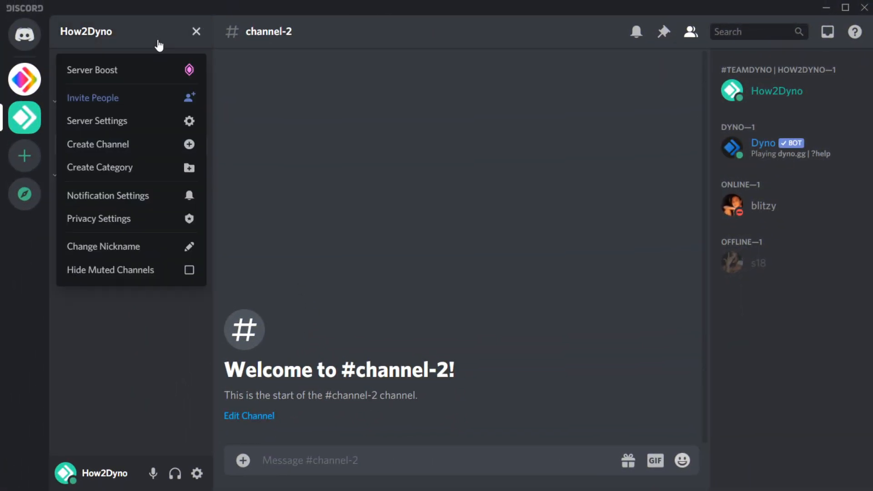
In Server Settings > Roles, move the Dyno role above How2Dyno and save the order
{"action": "left_click", "coordinate": [96, 121]}
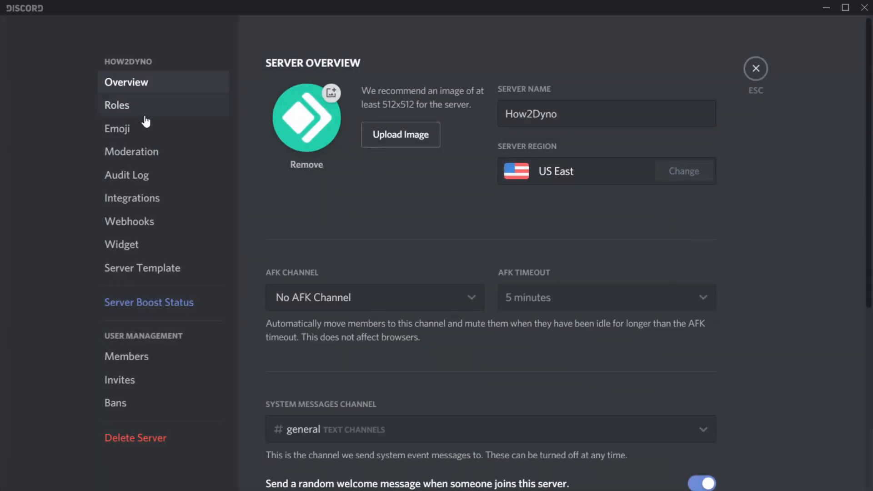
{"action": "left_click", "coordinate": [118, 105]}
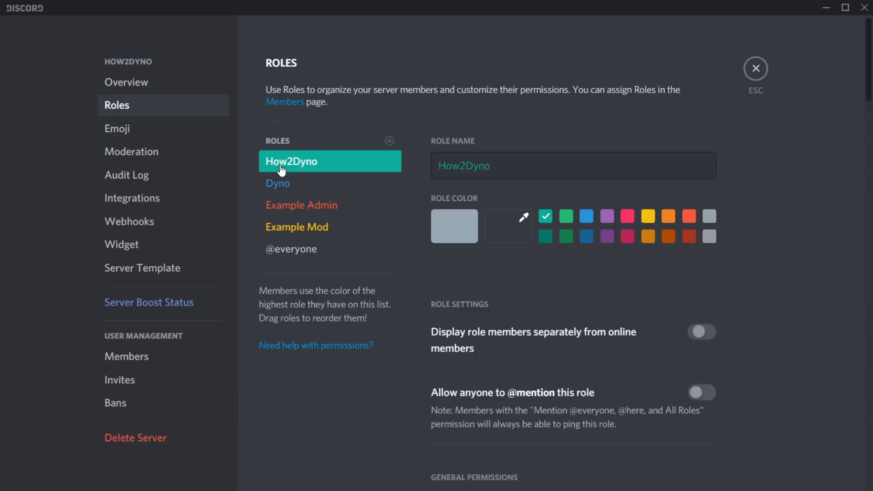
{"action": "left_click", "coordinate": [701, 331]}
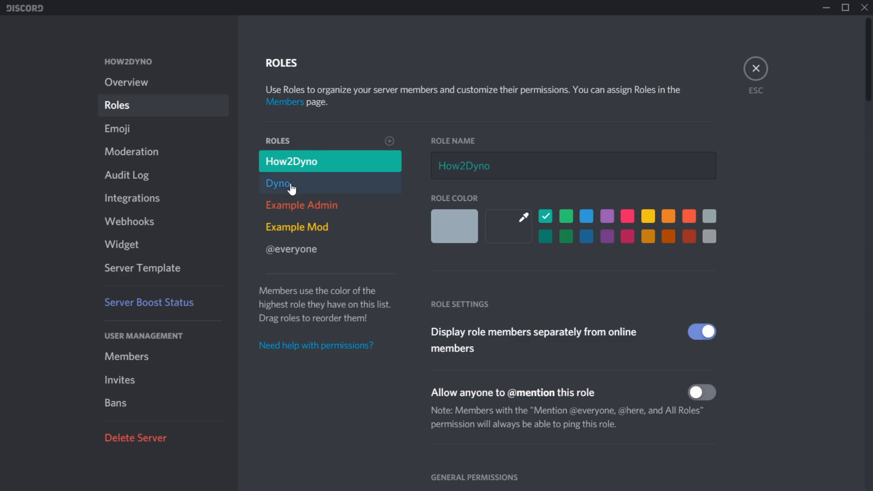
{"action": "left_click", "coordinate": [301, 182]}
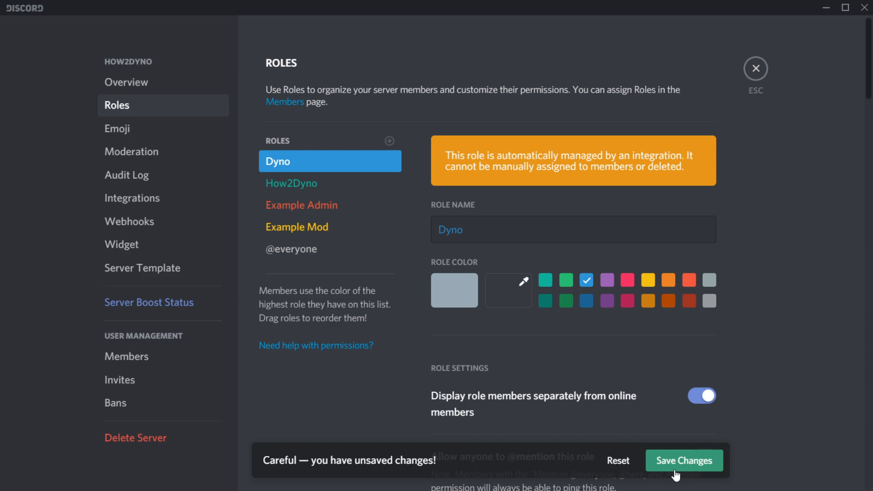
{"action": "left_click", "coordinate": [684, 461]}
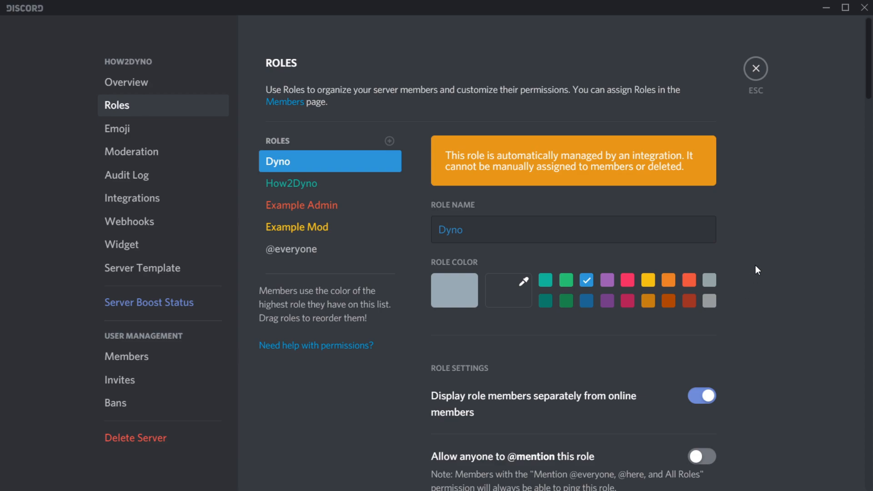
{"action": "left_click", "coordinate": [756, 68]}
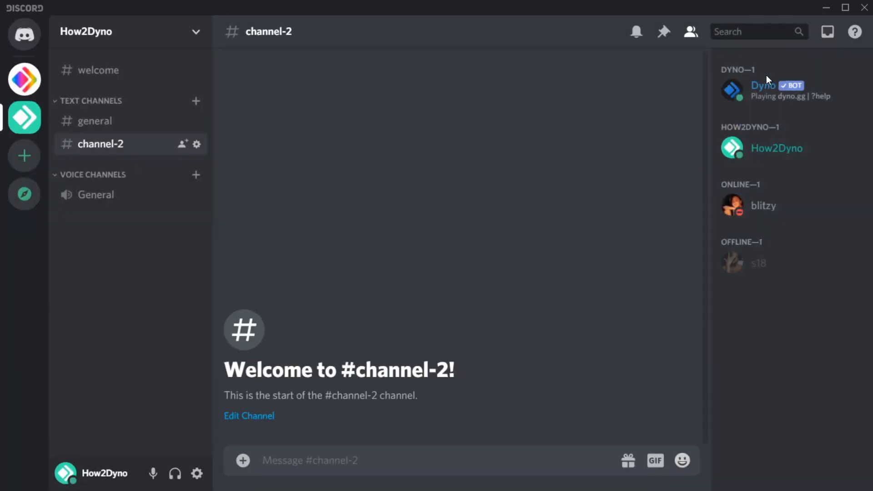
Send ?roleinfo How2Dyno in channel-2 and copy the role ID from Dyno's reply
{"action": "left_click", "coordinate": [390, 460]}
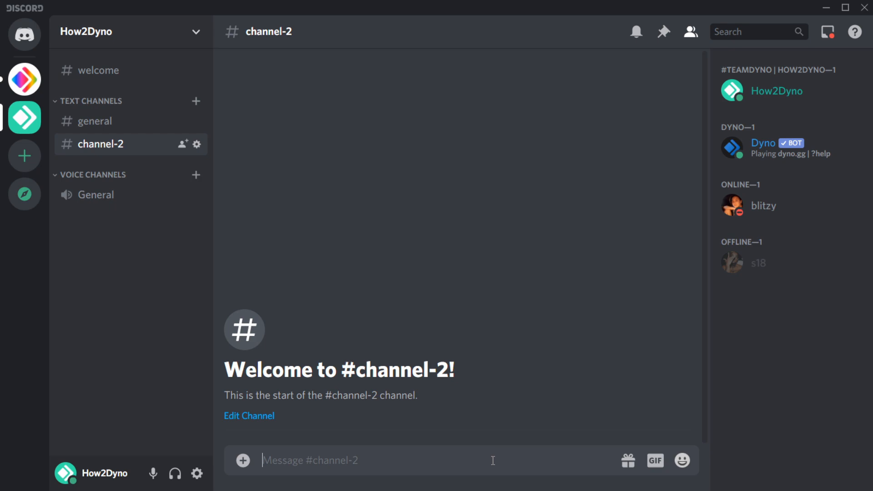
{"action": "type", "text": "?rolein"}
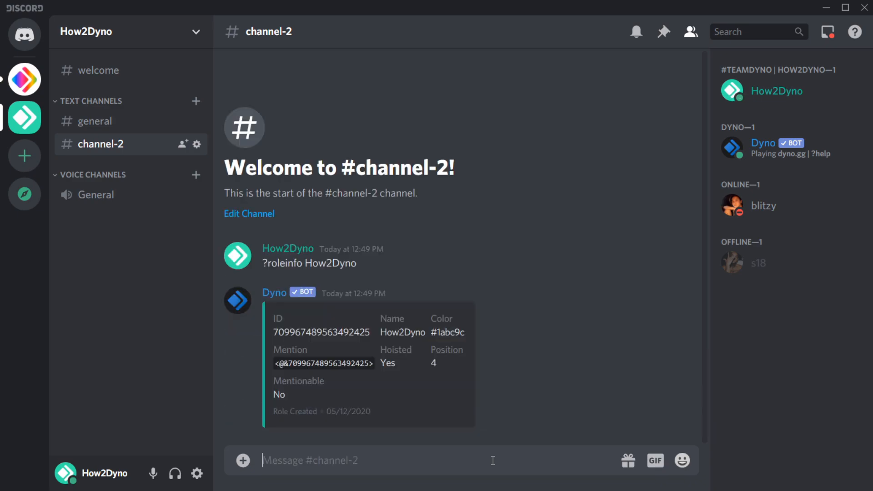
{"action": "double_click", "coordinate": [321, 333]}
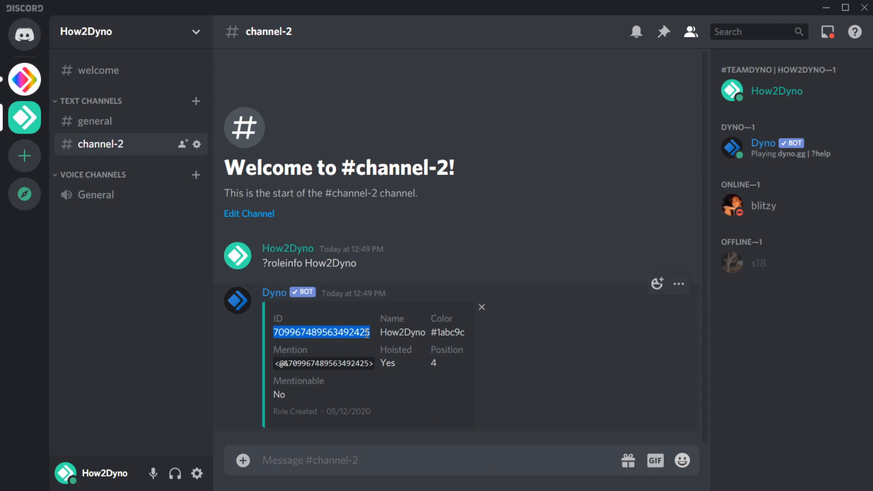
{"action": "right_click", "coordinate": [321, 332]}
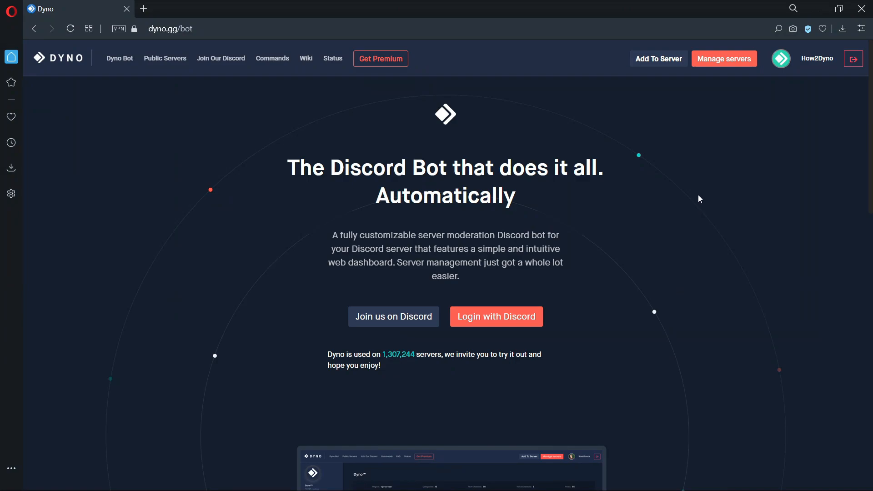
From Manage servers, enter the How2Dyno dashboard's Custom Commands module and start a new command
{"action": "left_click", "coordinate": [724, 59]}
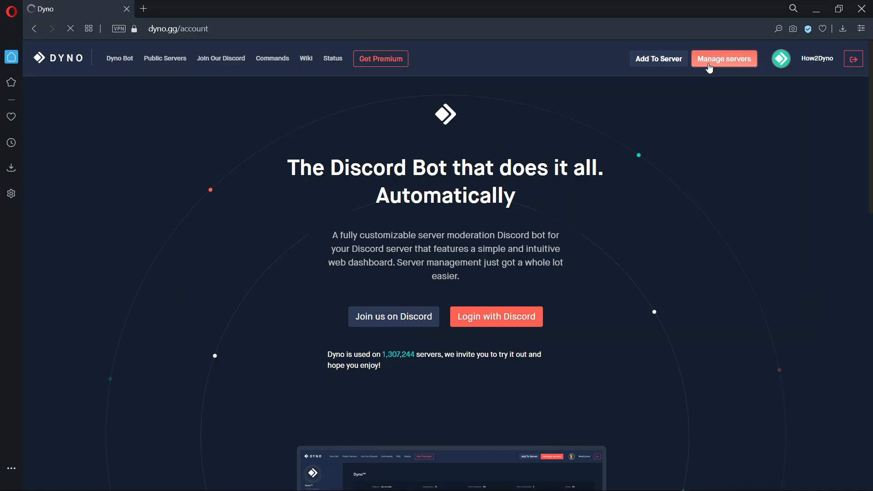
{"action": "left_click", "coordinate": [723, 58]}
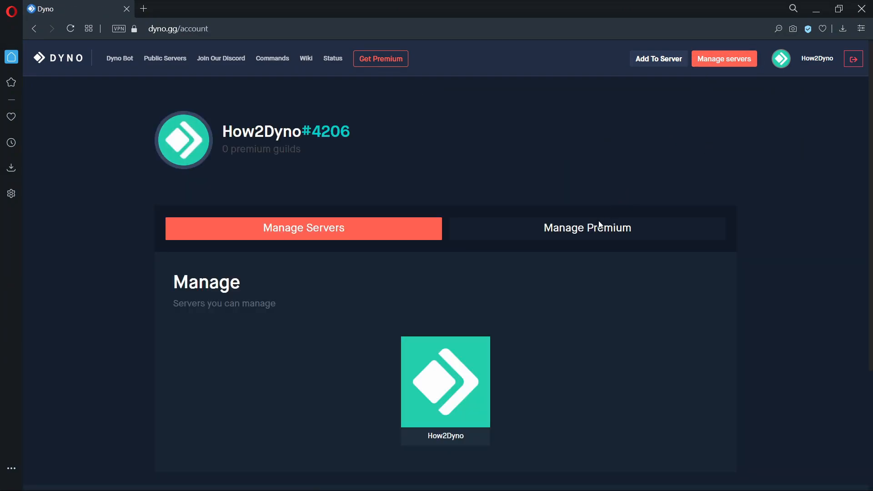
{"action": "left_click", "coordinate": [444, 390]}
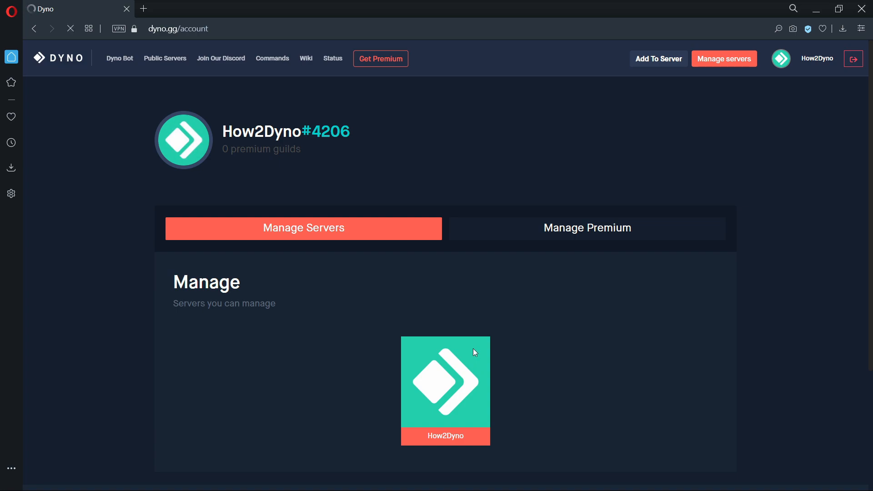
{"action": "left_click", "coordinate": [445, 381]}
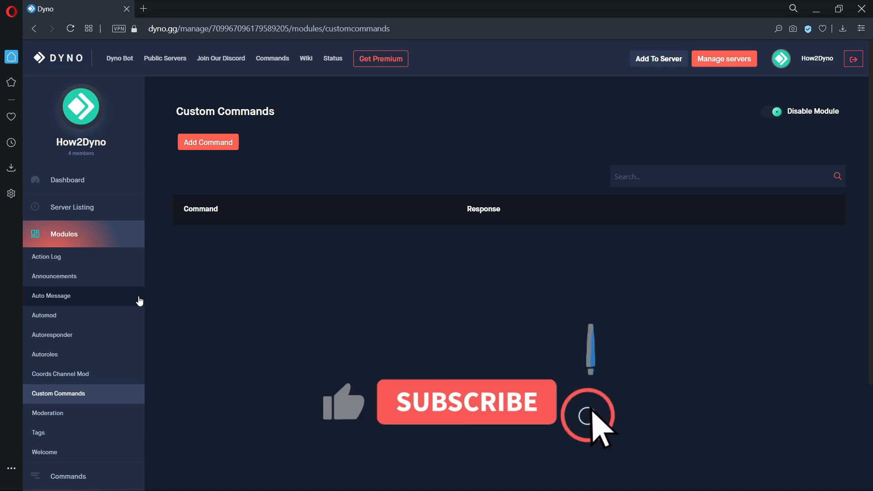
{"action": "left_click", "coordinate": [207, 142]}
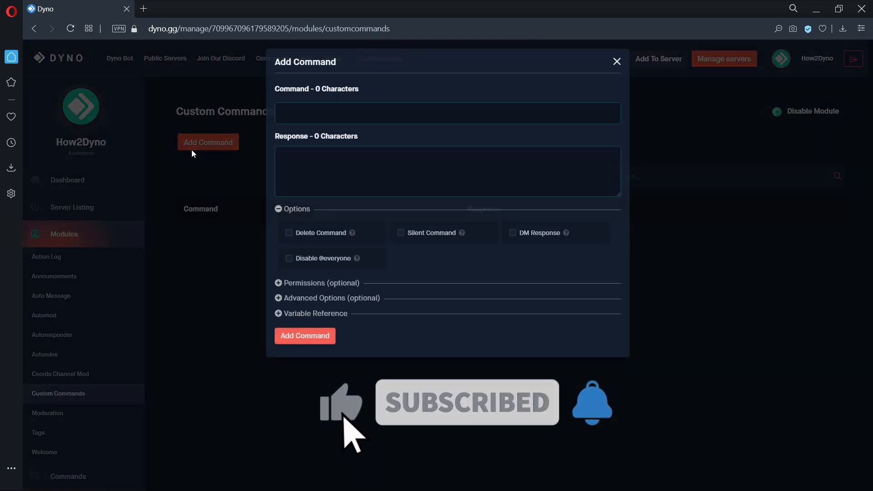
Name the command newcolor and enter its response with the {delete} tag
{"action": "type", "text": "n"}
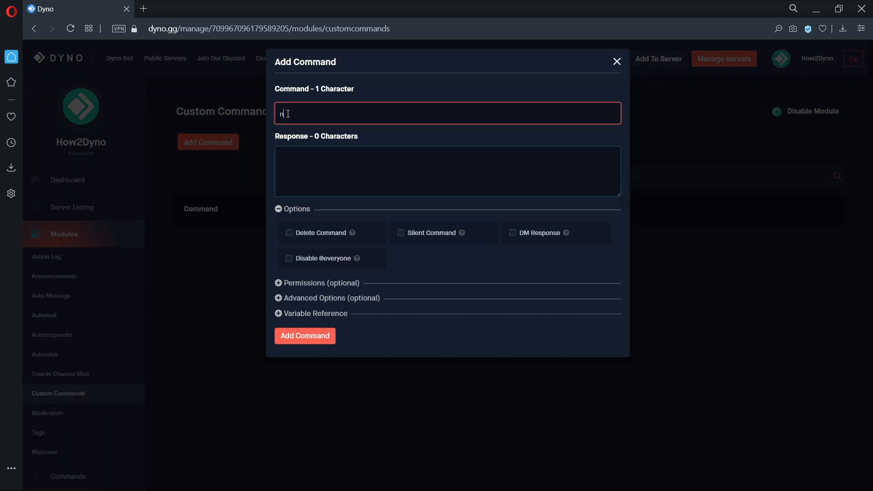
{"action": "type", "text": "newcolor"}
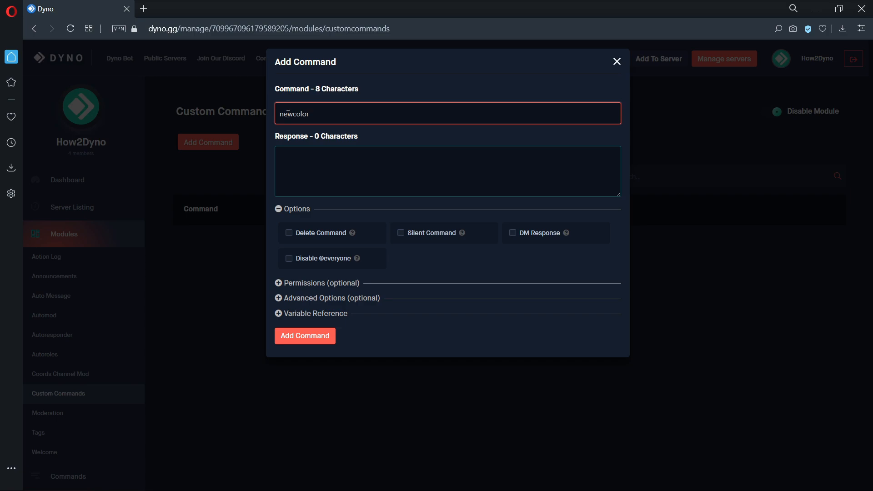
{"action": "left_click", "coordinate": [447, 171]}
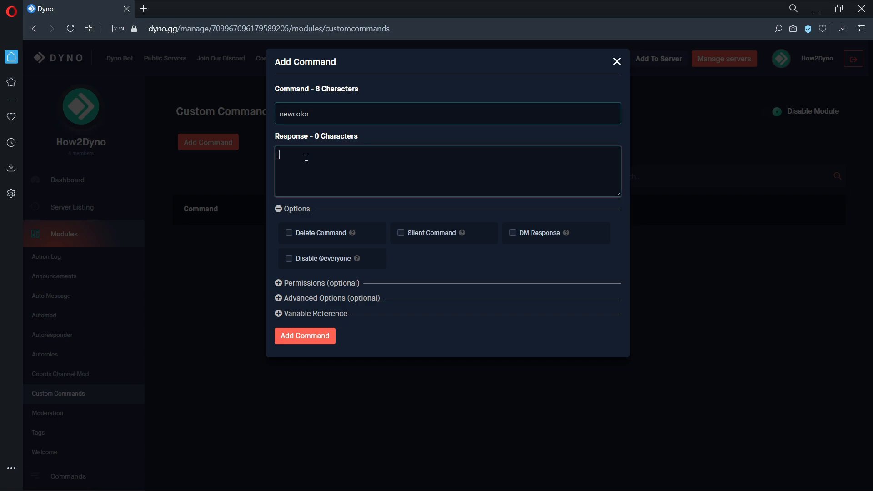
{"action": "type", "text": "{delete}"}
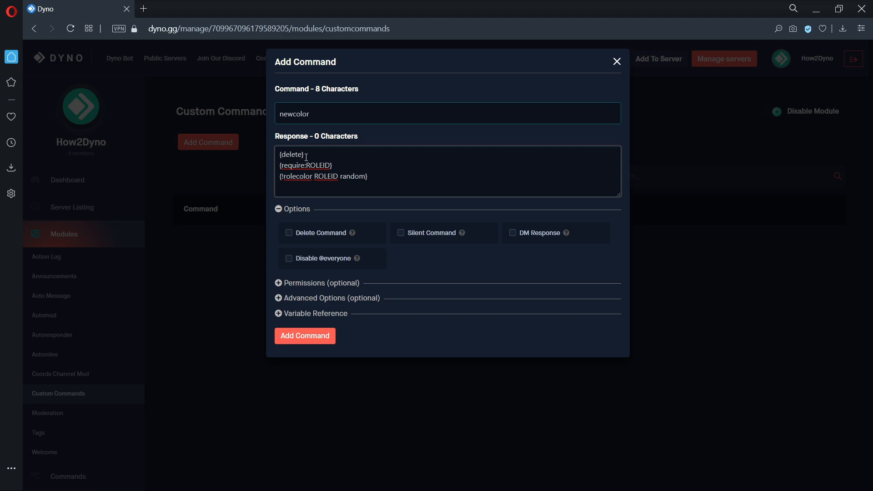
{"action": "left_click", "coordinate": [304, 336]}
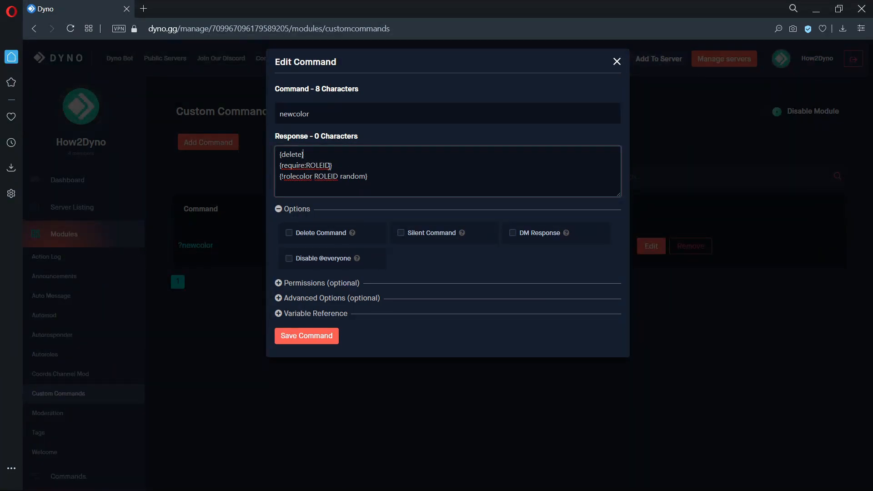
{"action": "double_click", "coordinate": [318, 165]}
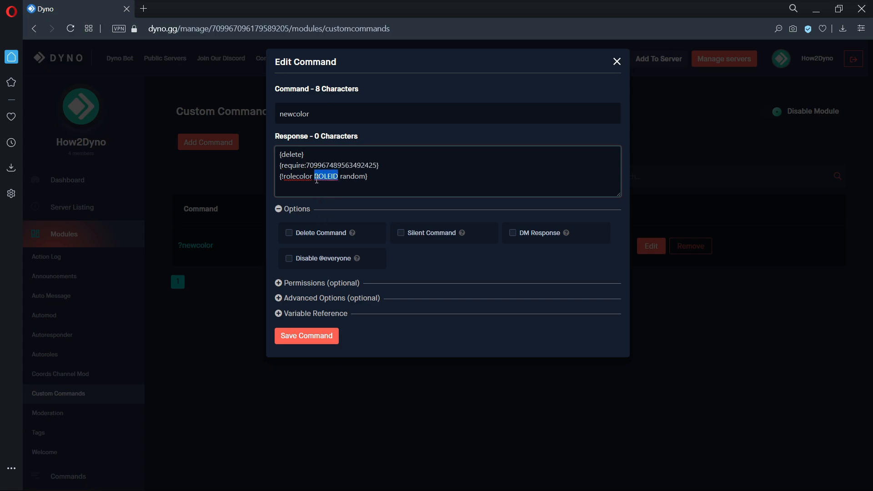
{"action": "mouse_move", "coordinate": [326, 196]}
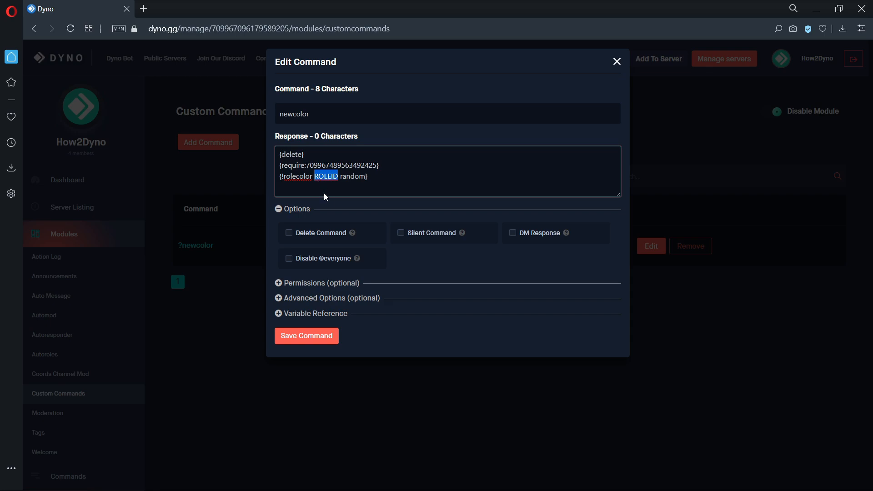
{"action": "type", "text": "709967489563492425"}
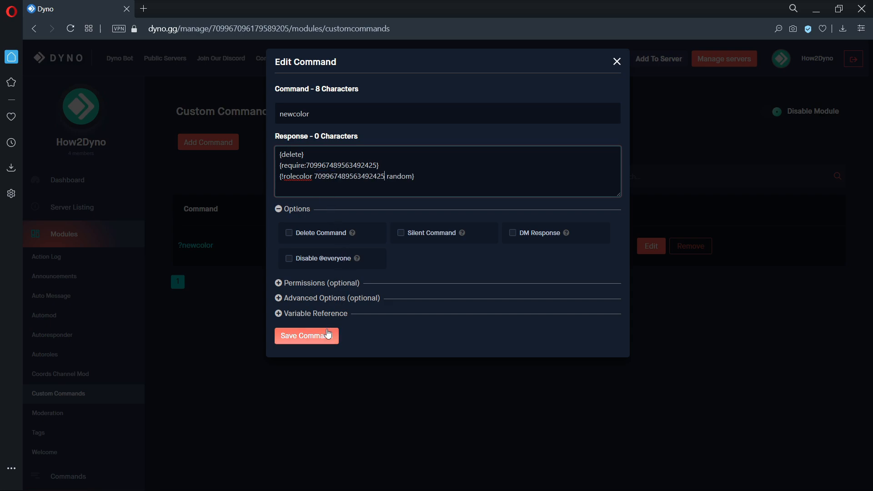
{"action": "left_click", "coordinate": [306, 335]}
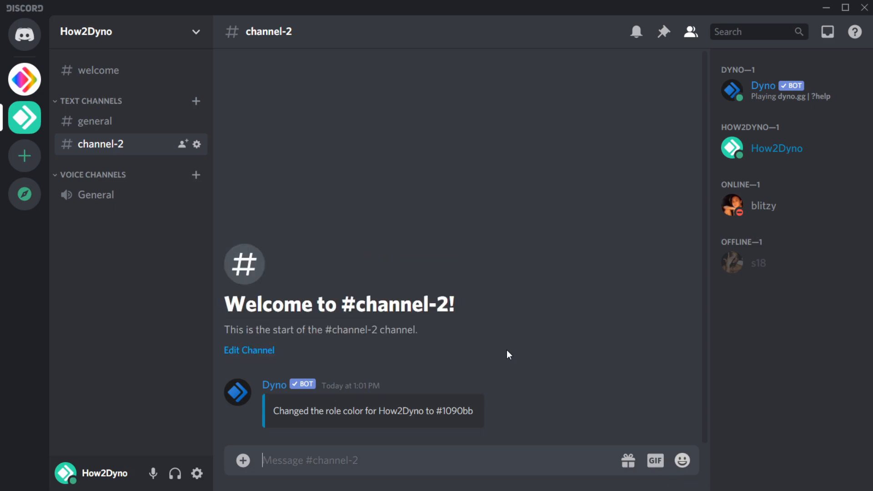
{"action": "mouse_move", "coordinate": [770, 157]}
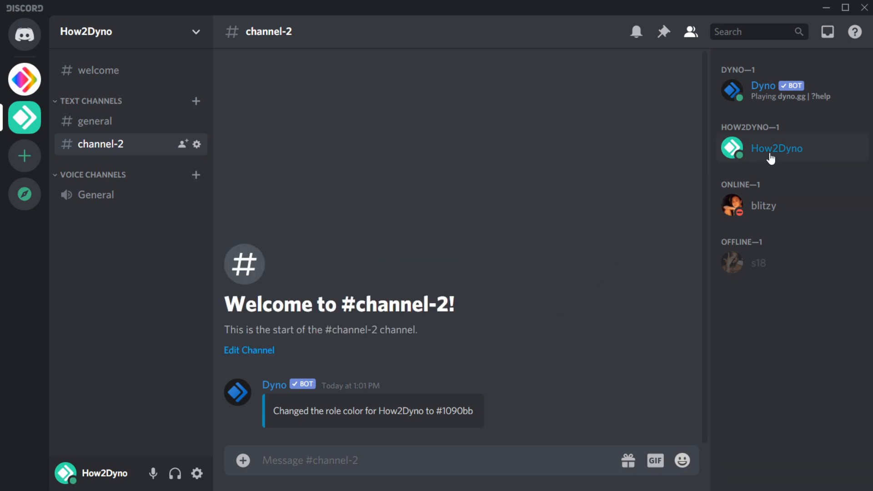
Check How2Dyno's role colour, then send ?newcolor repeatedly to recolor the role
{"action": "left_click", "coordinate": [776, 148]}
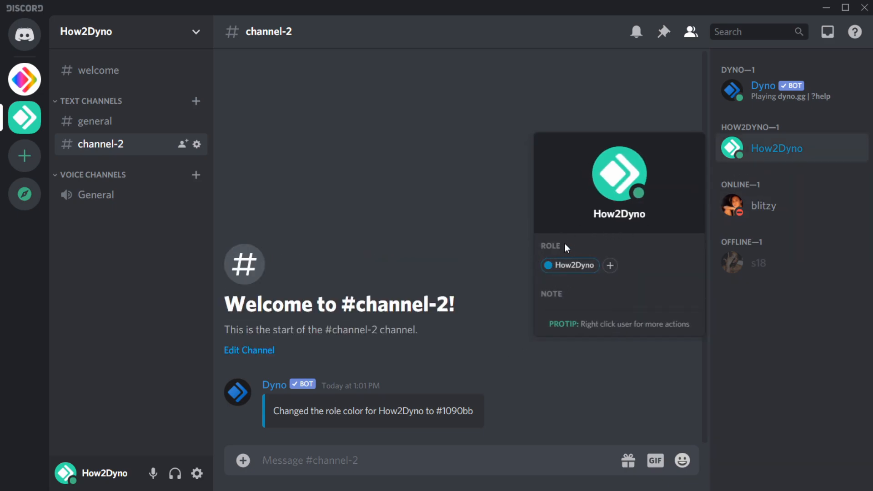
{"action": "left_click", "coordinate": [436, 460]}
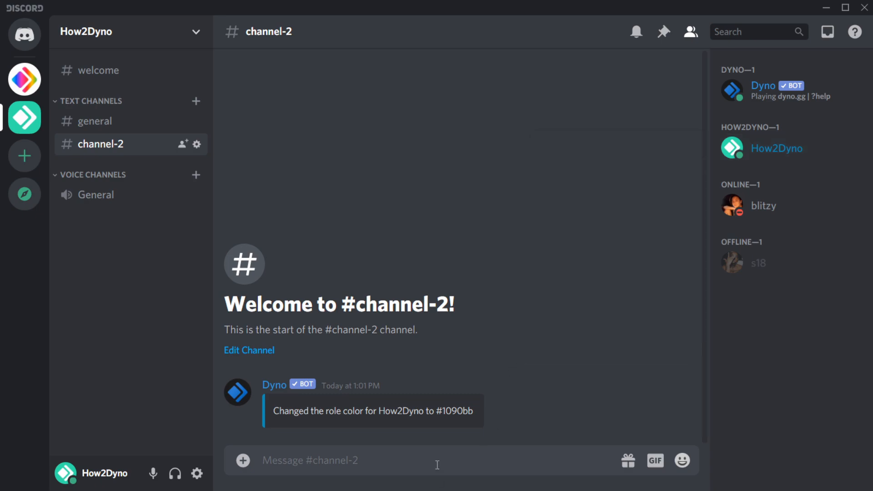
{"action": "type", "text": "?newcolor"}
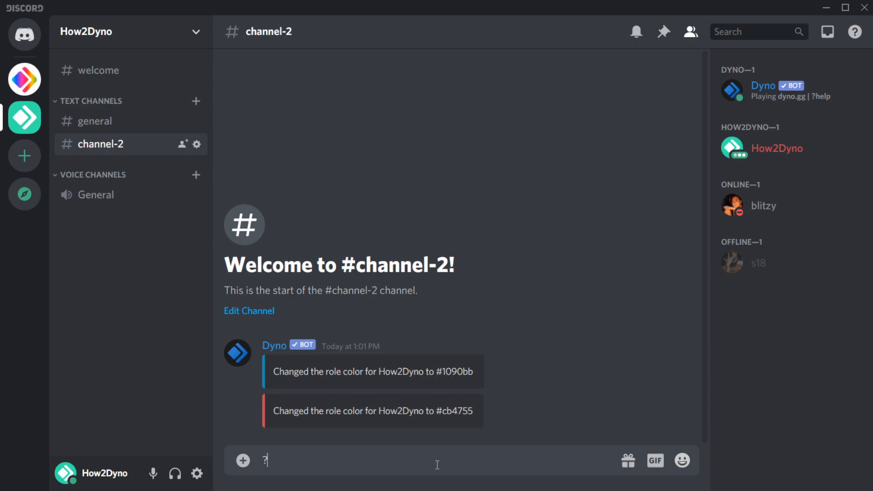
{"action": "key", "text": "enter"}
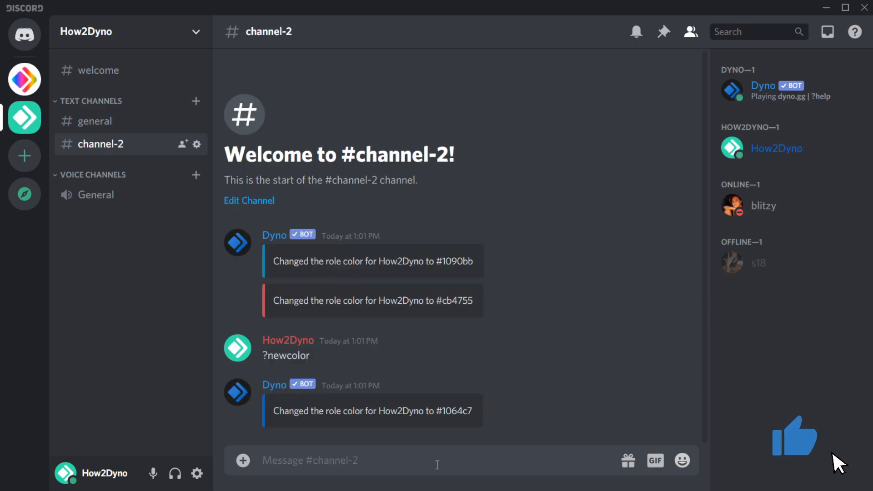
{"action": "type", "text": "?ne"}
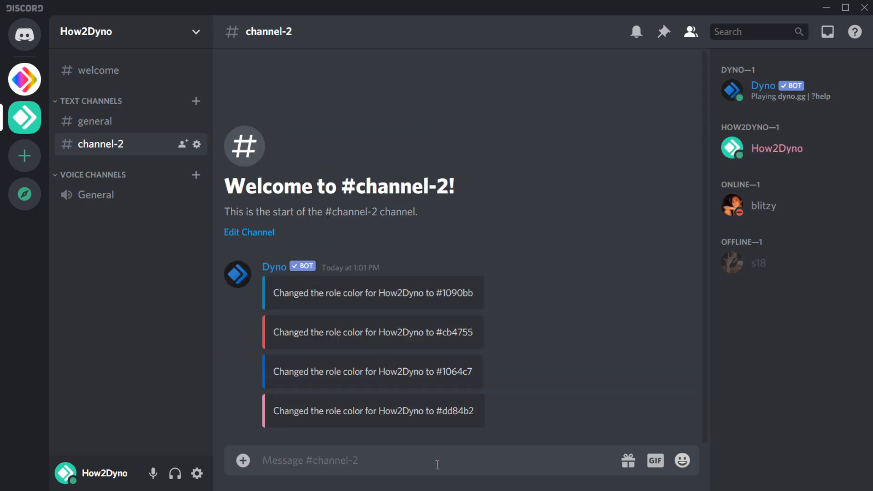
{"action": "left_click", "coordinate": [775, 148]}
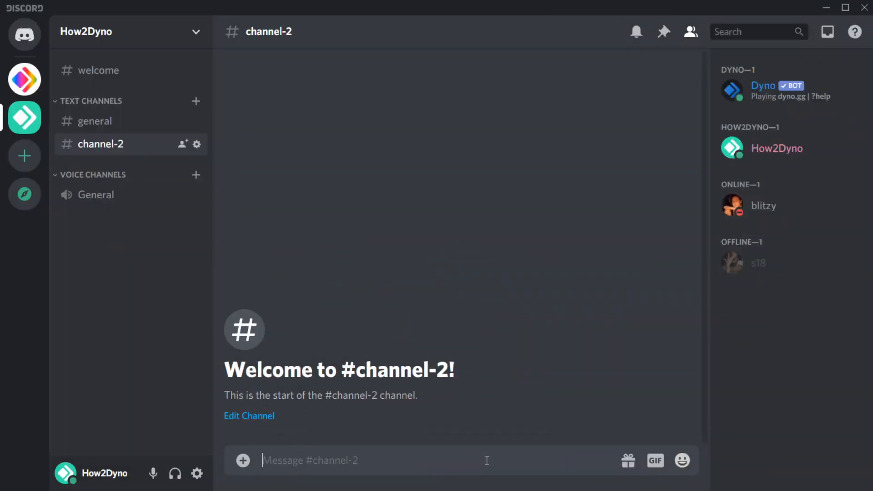
Send ?randomcolor and copy the generated hex value #28111b
{"action": "type", "text": "?ran"}
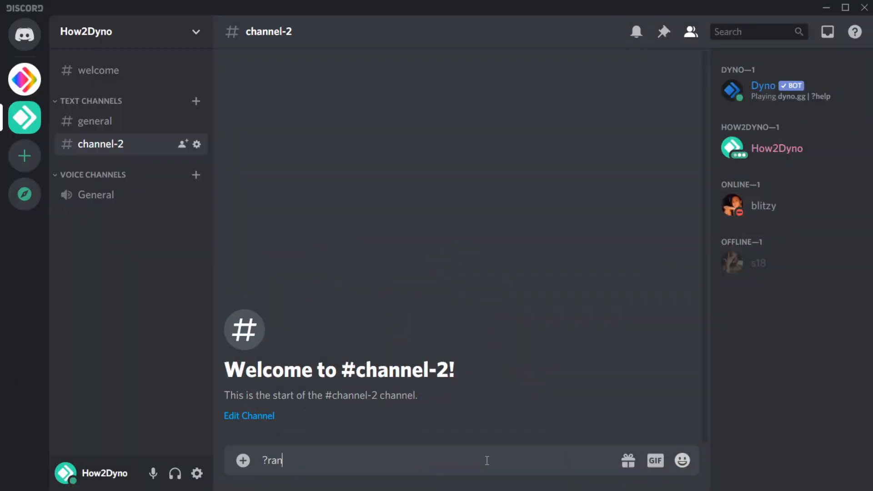
{"action": "key", "text": "enter"}
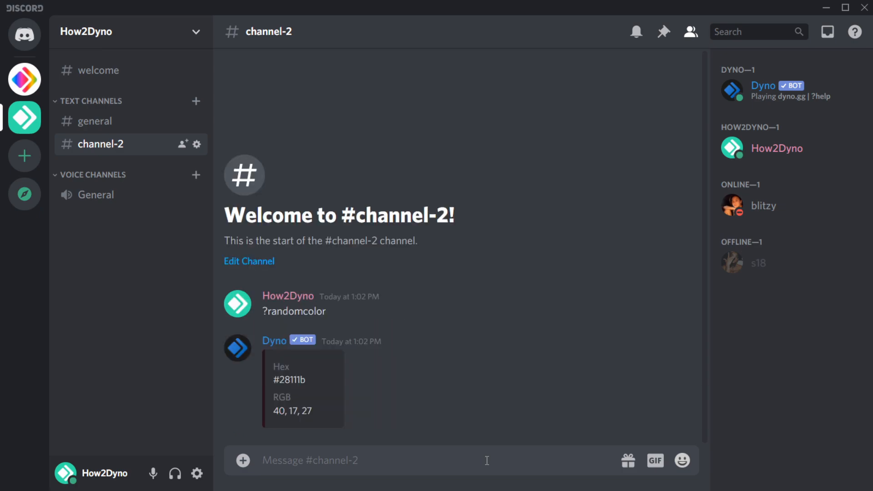
{"action": "double_click", "coordinate": [288, 380]}
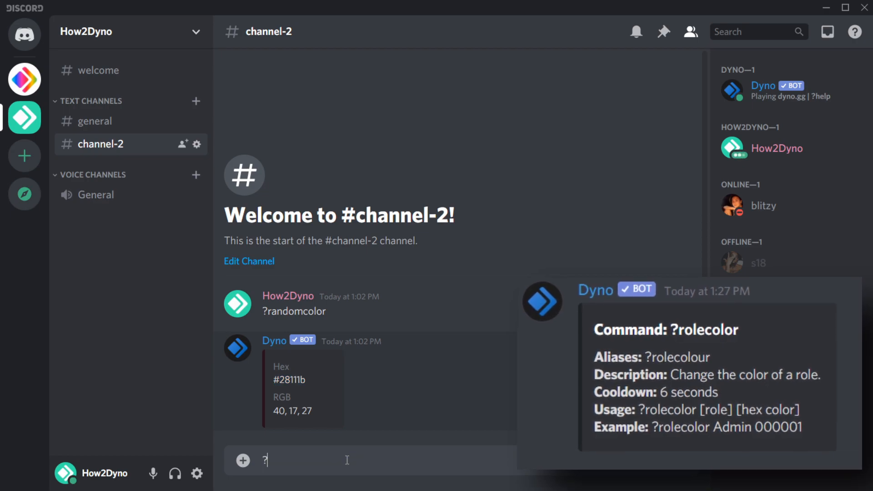
Send ?rolecolor How2Dyno #28111b to set the role's colour manually
{"action": "type", "text": "rolecolor H"}
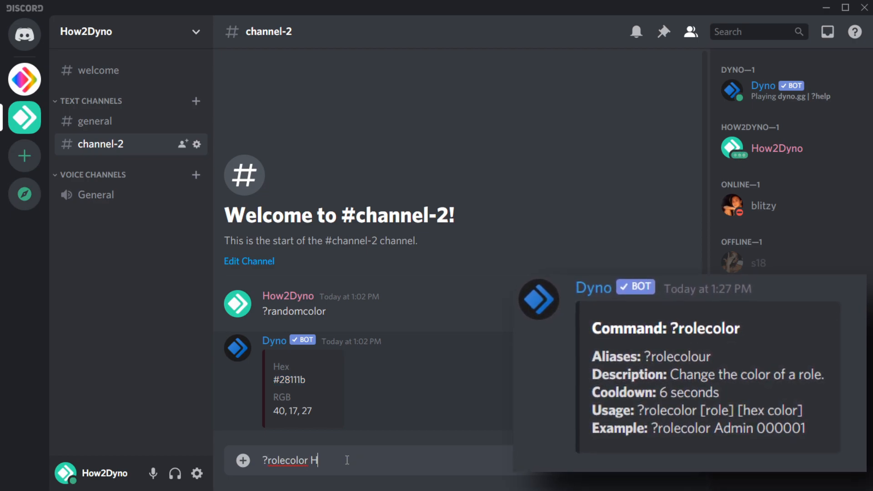
{"action": "type", "text": "ow2Dyno"}
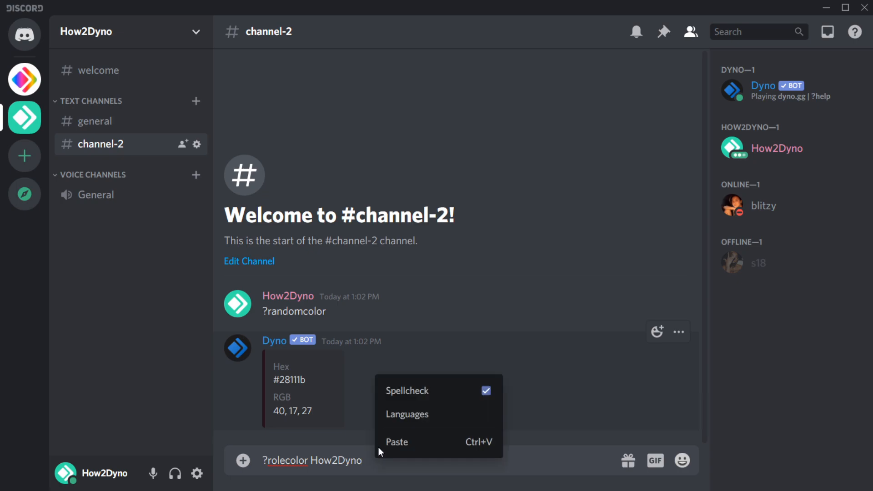
{"action": "left_click", "coordinate": [396, 442]}
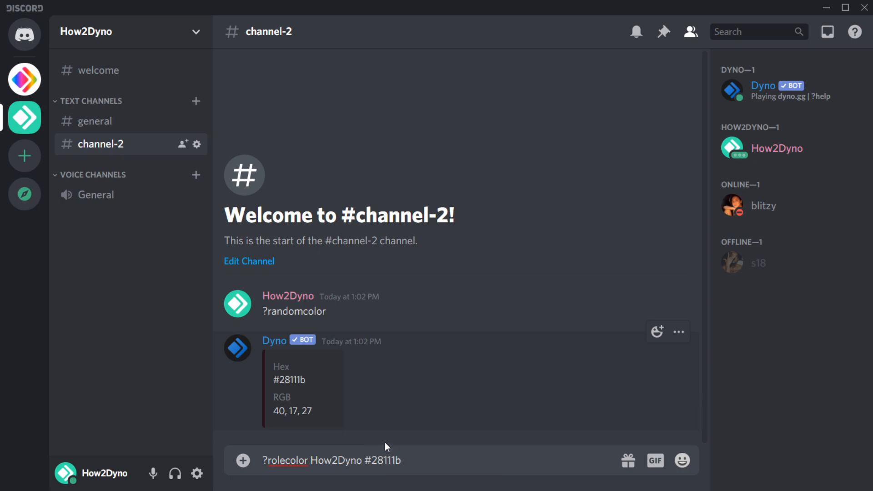
{"action": "key", "text": "enter"}
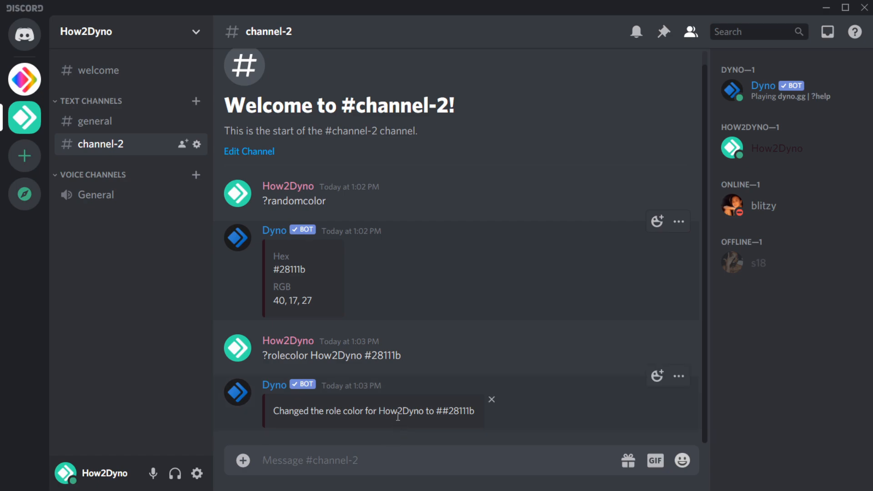